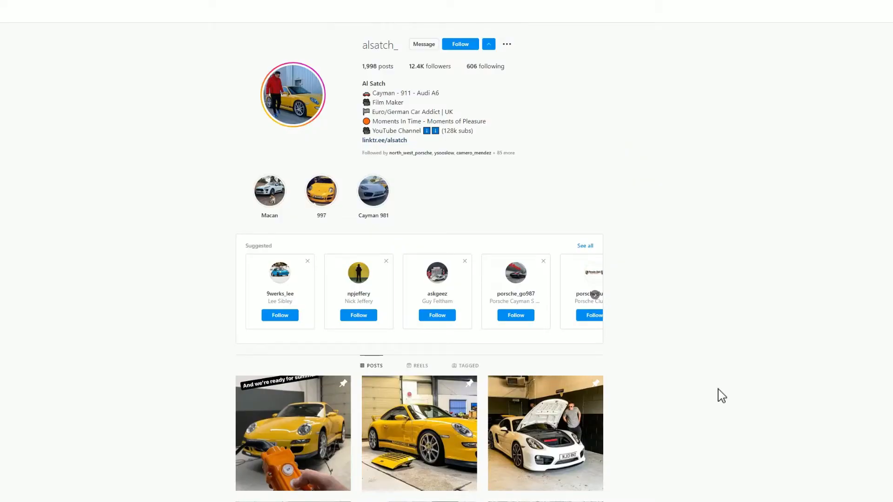
pyautogui.moveTo(515, 78)
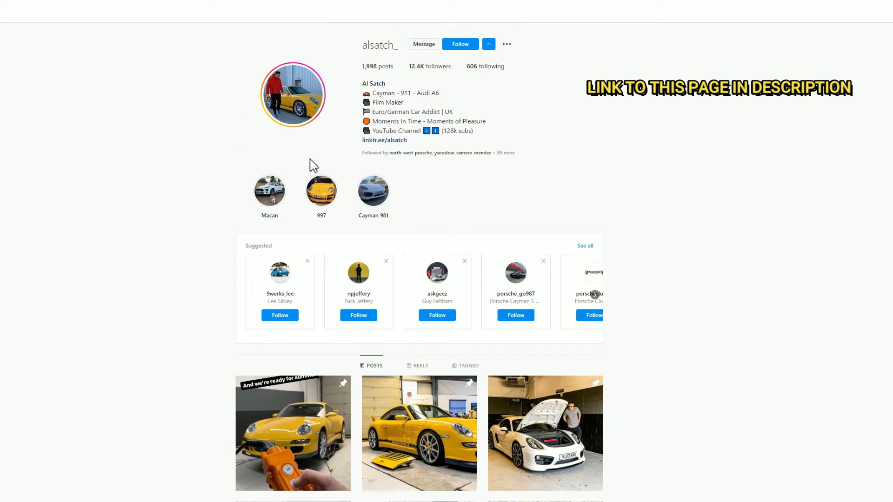
pyautogui.click(459, 44)
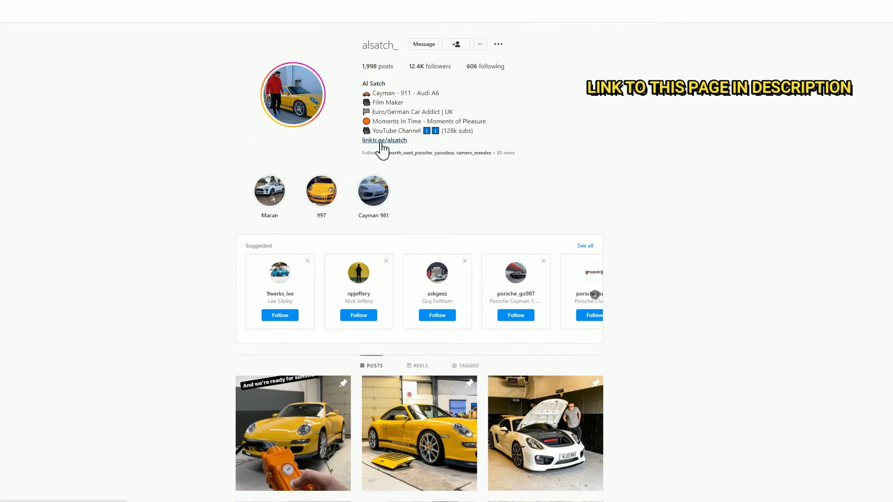
# Open Al Satch's Linktree page from the Instagram bio link
pyautogui.click(383, 140)
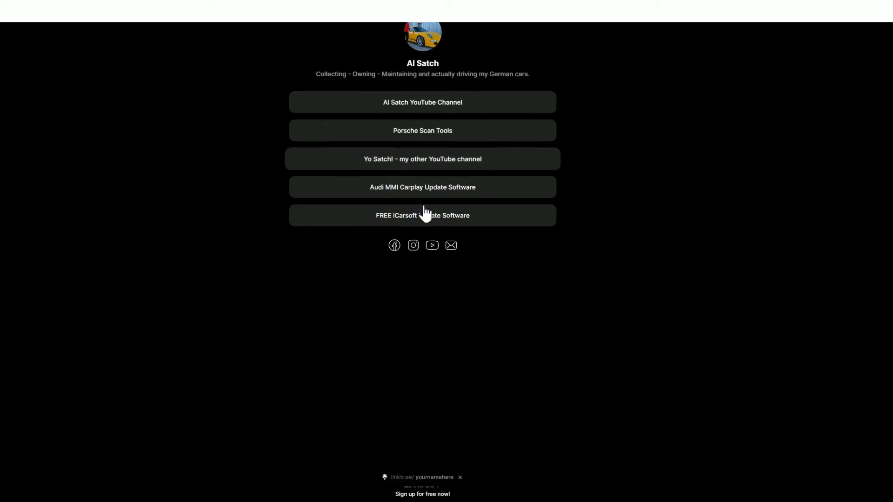
pyautogui.moveTo(408, 225)
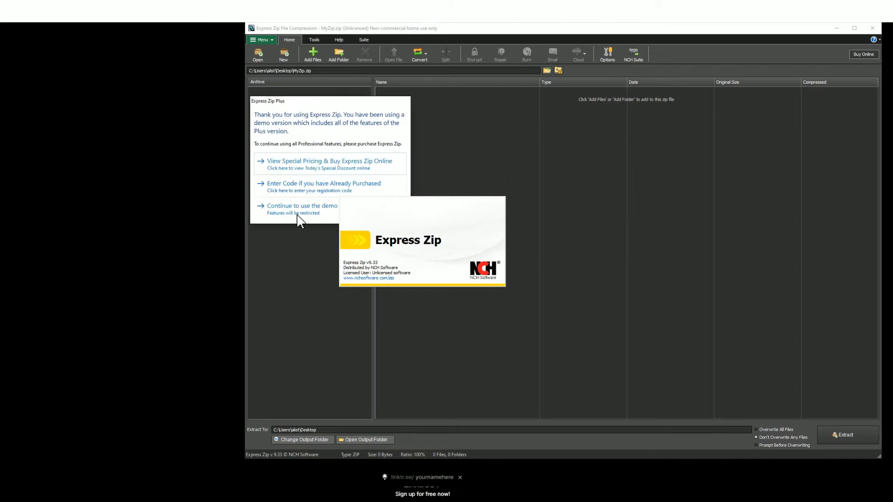
# Extract the iCarsoft MSDIAG PC client kit to the Desktop in demo mode and open the folder
pyautogui.click(302, 205)
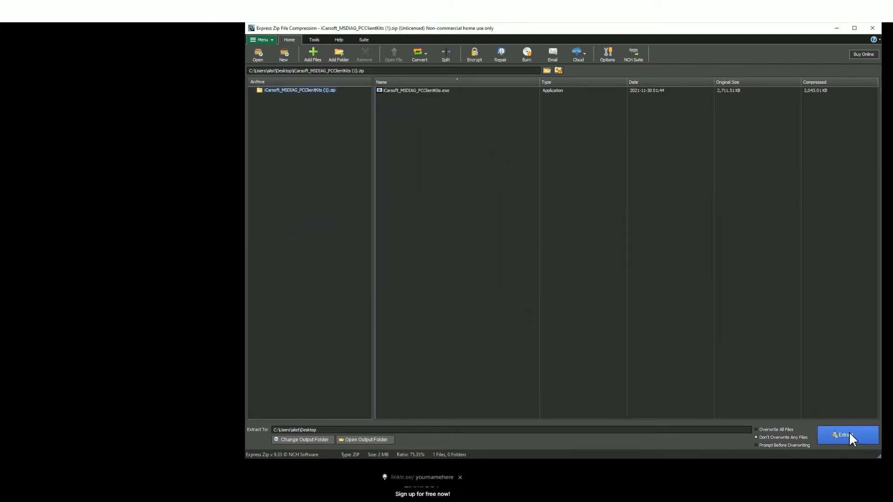
pyautogui.click(847, 434)
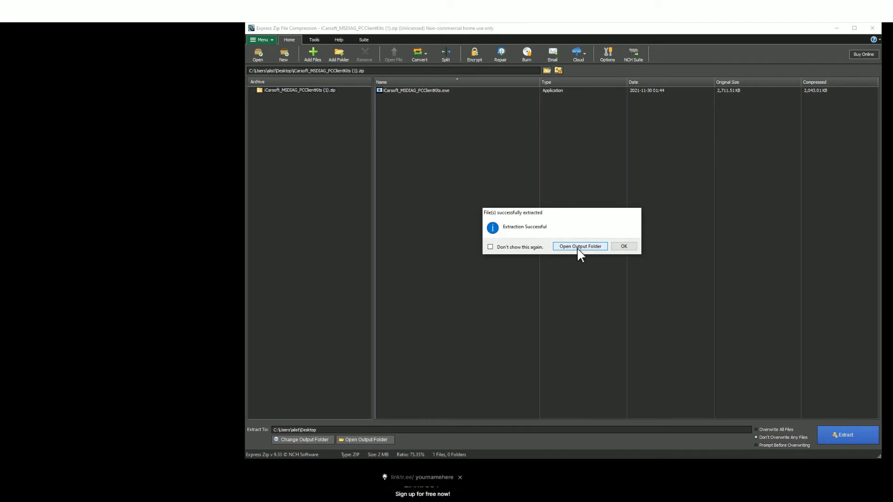
pyautogui.click(579, 246)
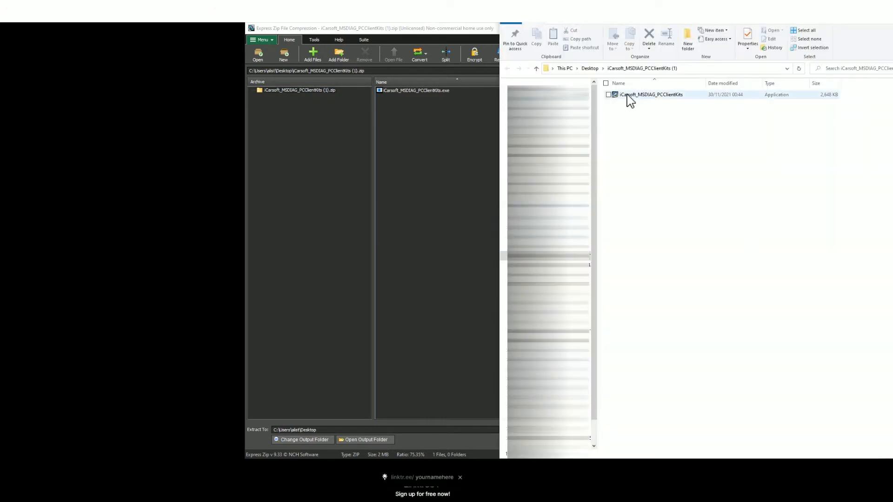
pyautogui.moveTo(629, 95)
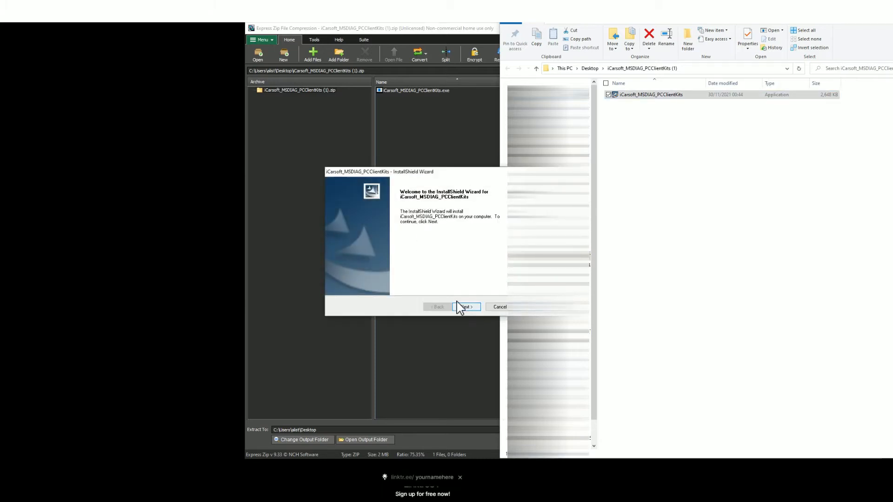
# Install the iCarsoft MSDIAG PC client kit to the default folder and finish the wizard
pyautogui.click(465, 307)
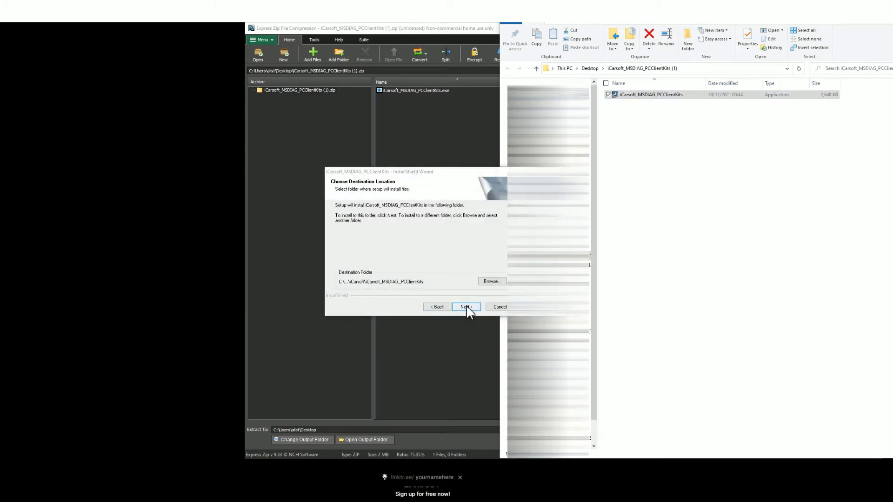
pyautogui.click(464, 307)
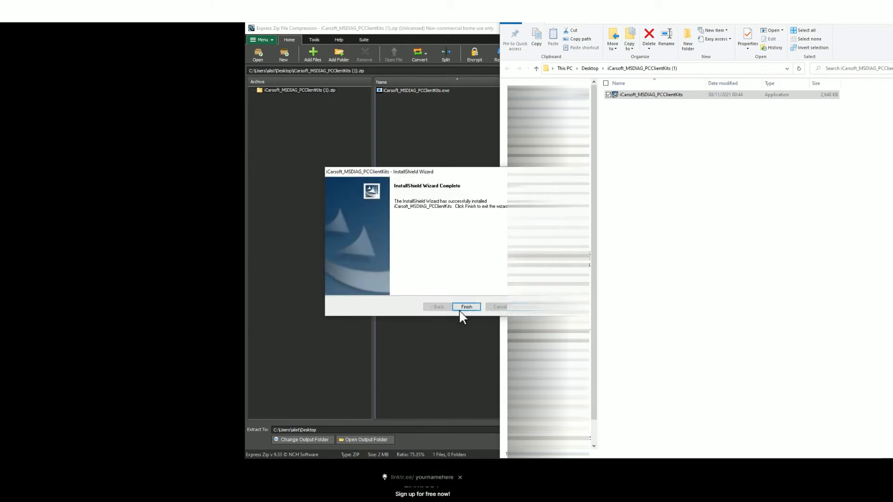
pyautogui.click(465, 307)
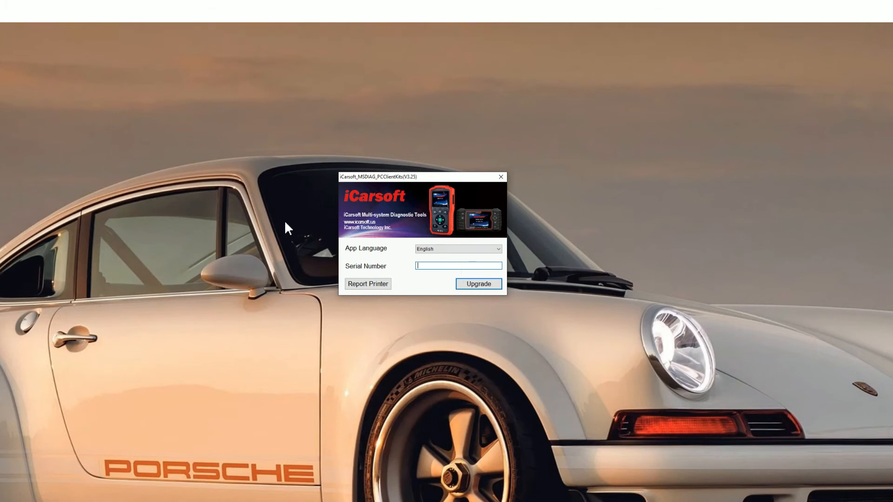
pyautogui.moveTo(436, 278)
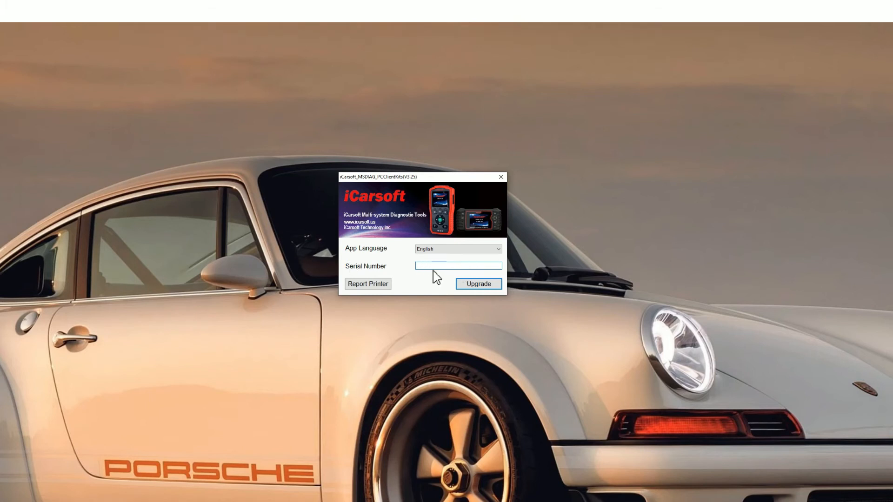
pyautogui.moveTo(433, 276)
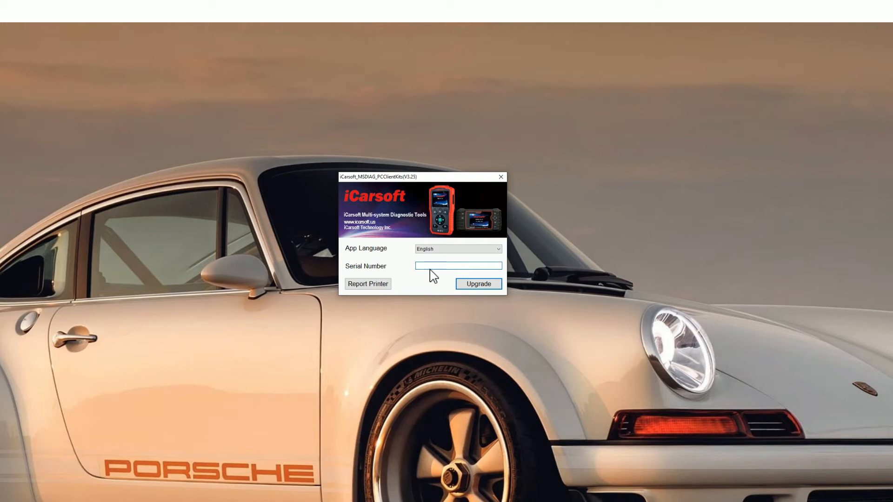
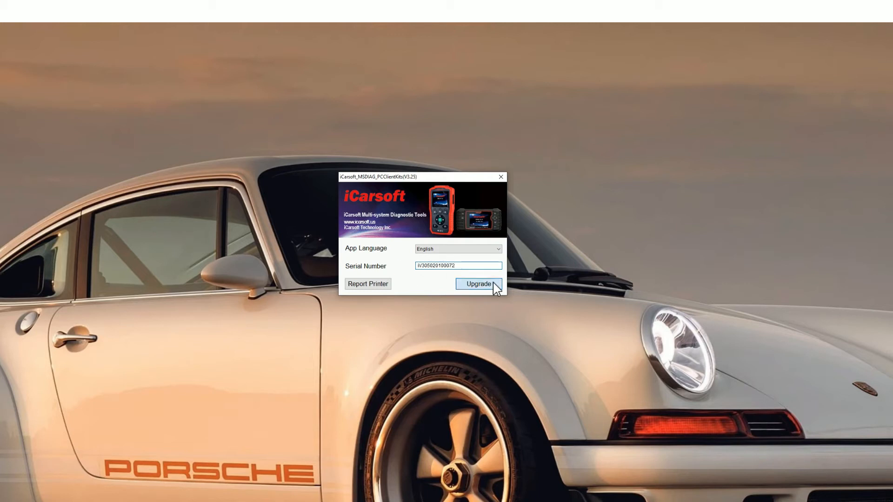
pyautogui.click(477, 284)
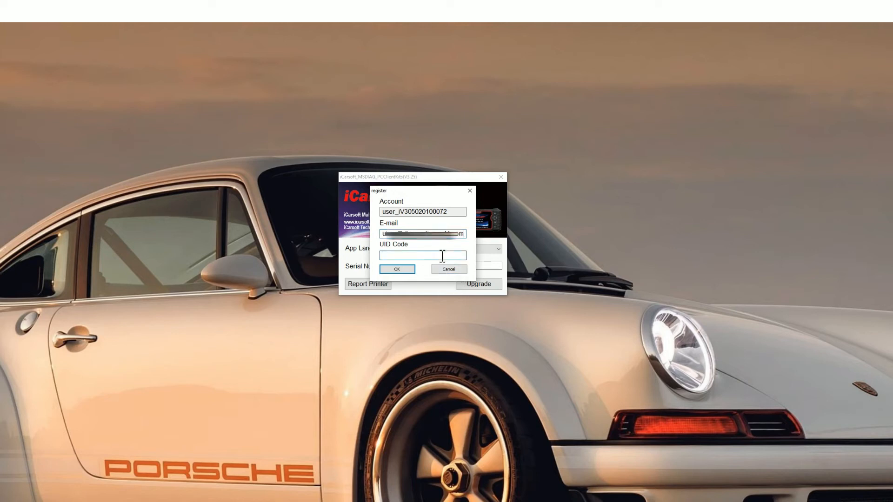
# Enter the UID code in the register dialog and confirm it with OK
pyautogui.click(422, 255)
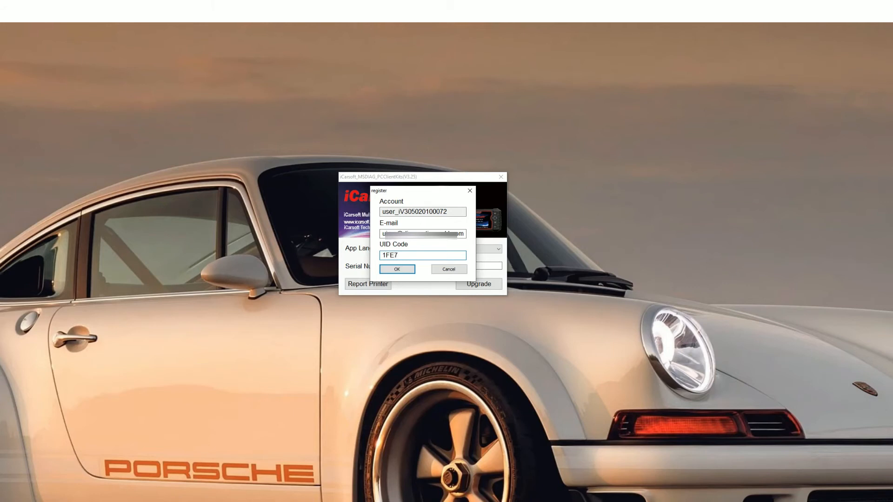
pyautogui.click(397, 268)
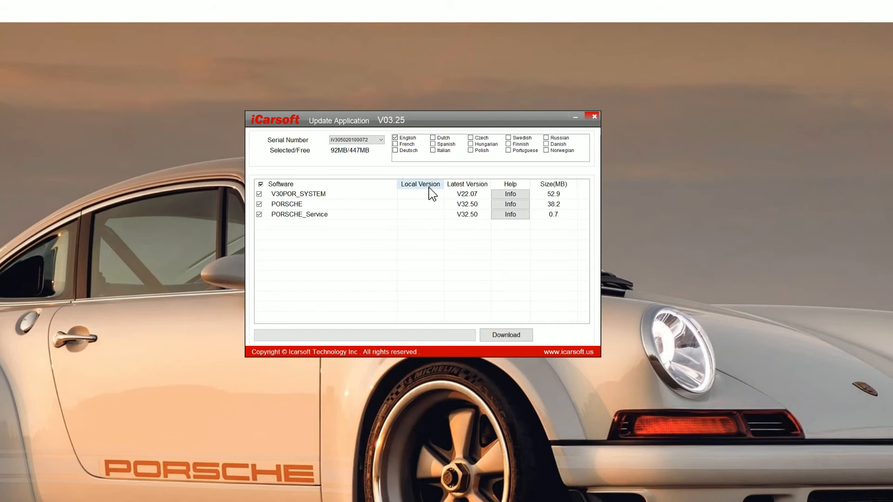
pyautogui.moveTo(410, 196)
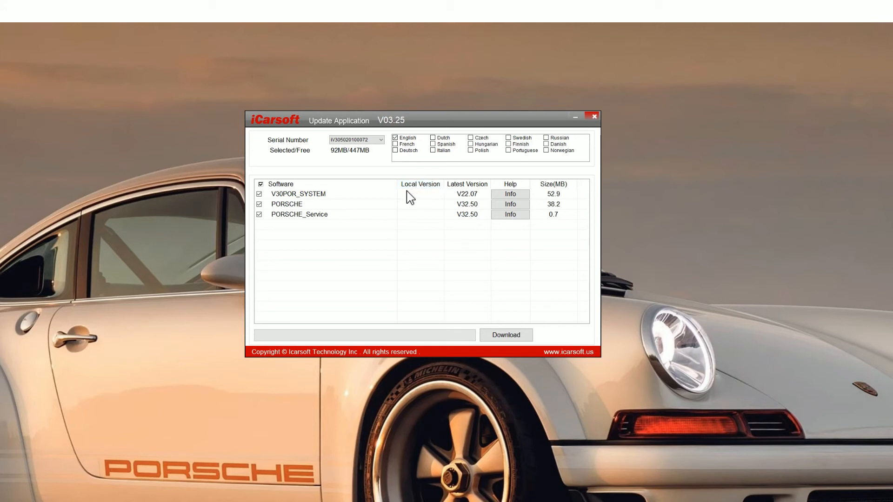
pyautogui.moveTo(408, 169)
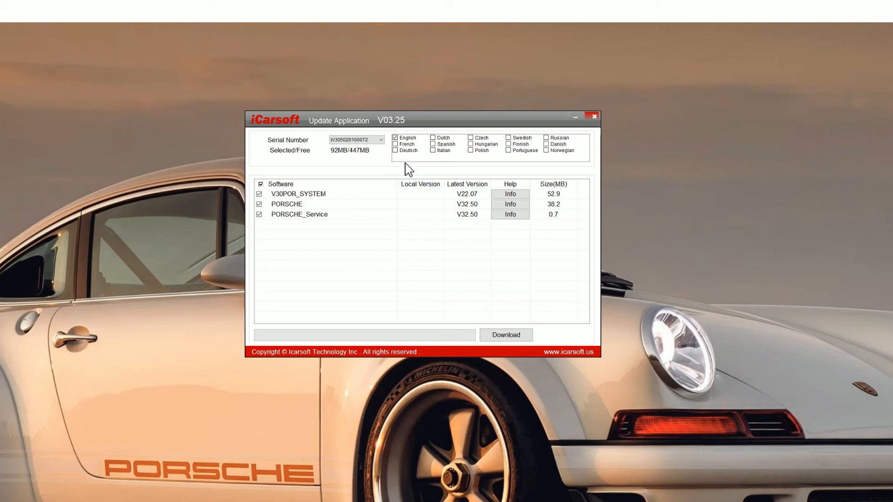
pyautogui.moveTo(356, 205)
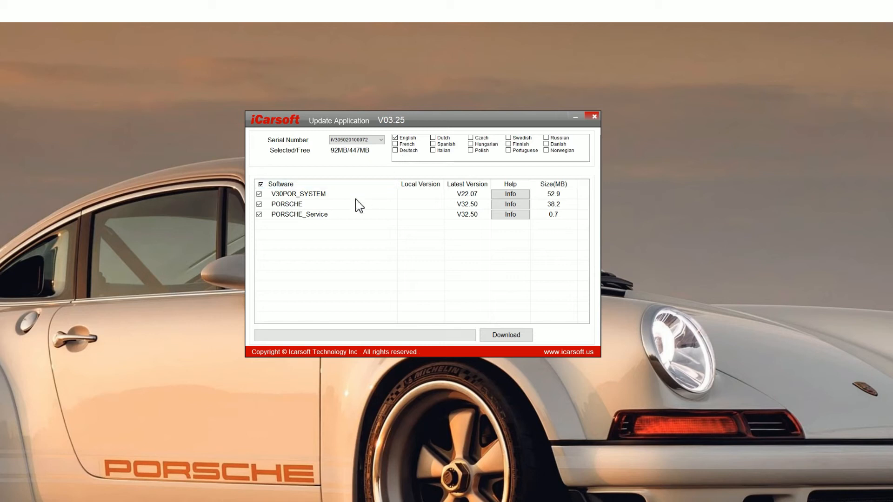
pyautogui.moveTo(297, 200)
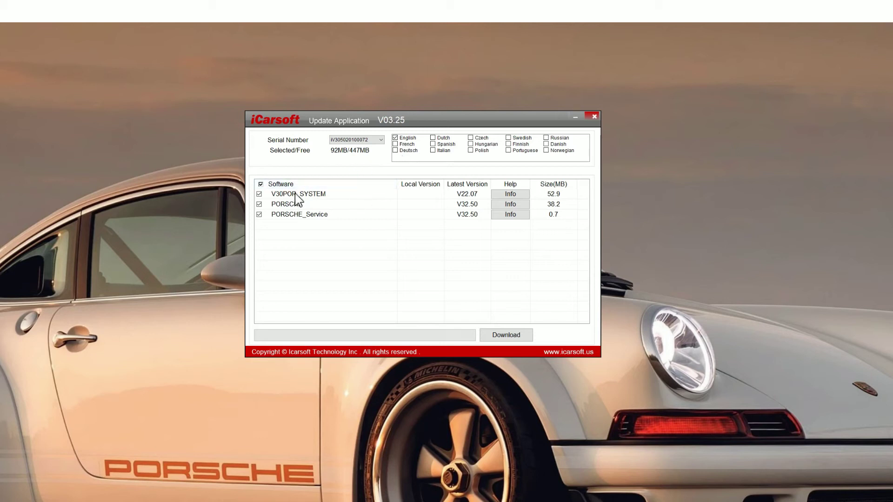
pyautogui.moveTo(455, 212)
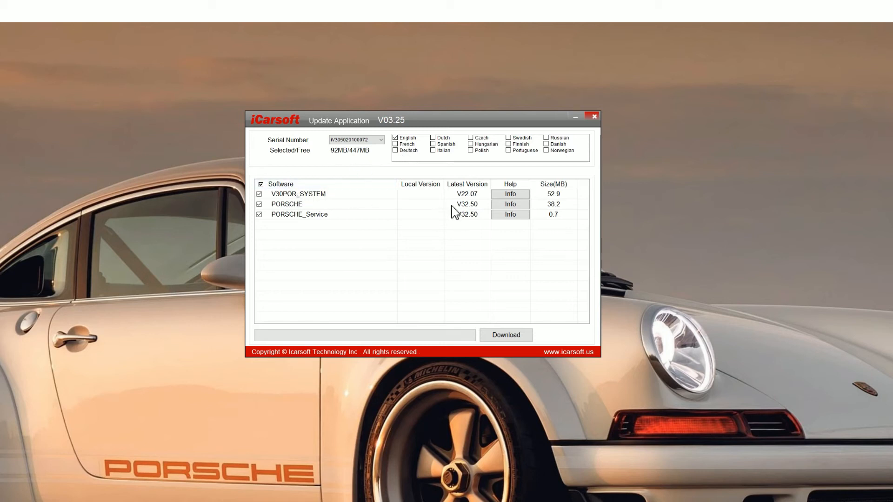
pyautogui.moveTo(417, 209)
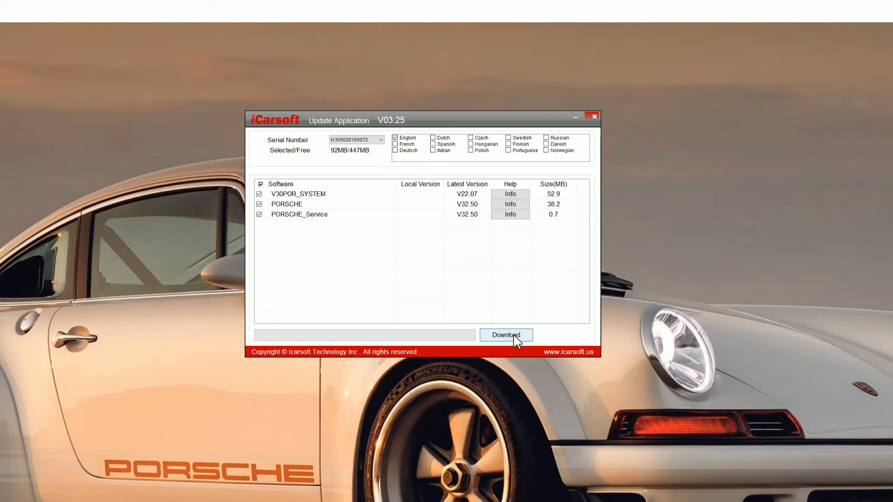
# Download the checked Porsche updates, clearing the TF card, and acknowledge Upgrade Completed
pyautogui.click(504, 335)
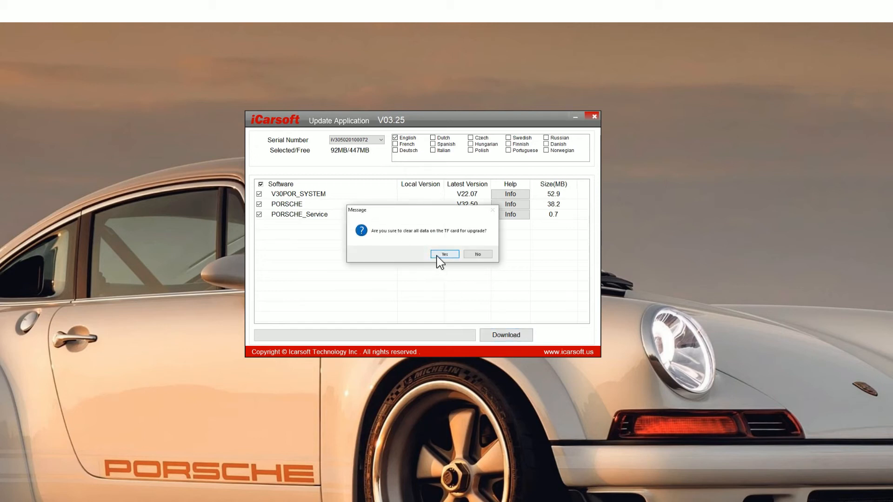
pyautogui.click(444, 253)
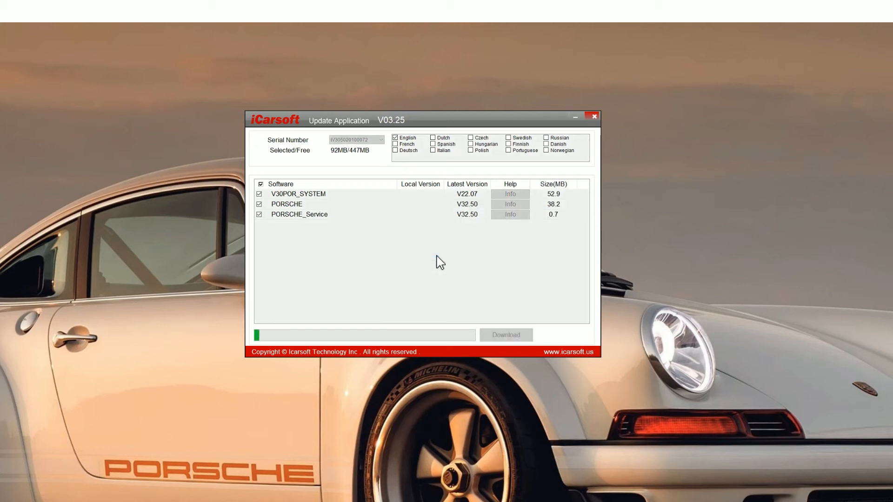
pyautogui.moveTo(421, 340)
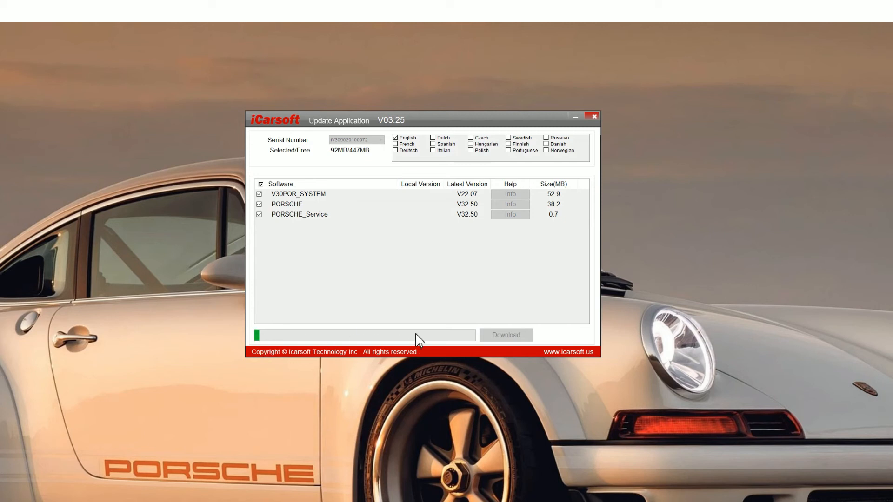
pyautogui.moveTo(268, 330)
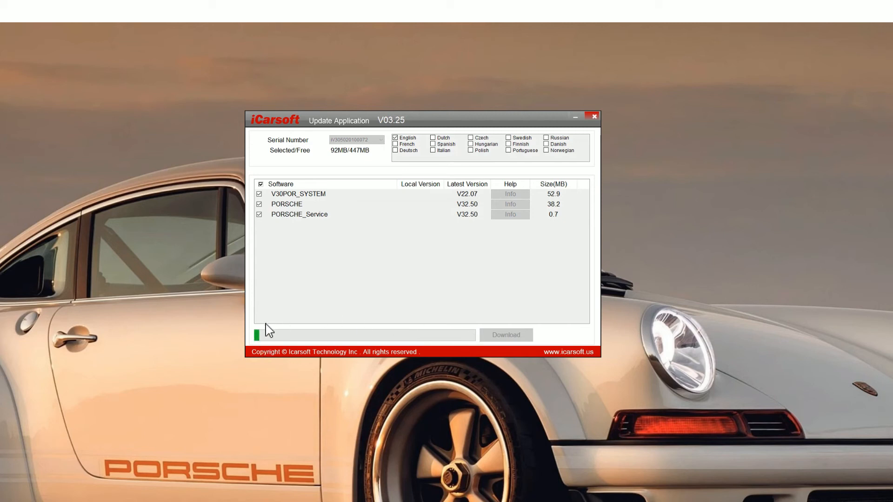
pyautogui.moveTo(318, 322)
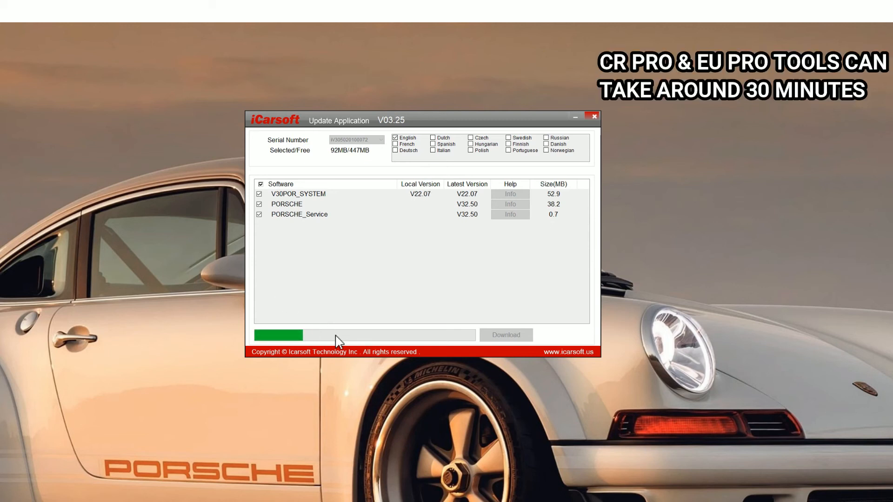
pyautogui.moveTo(398, 290)
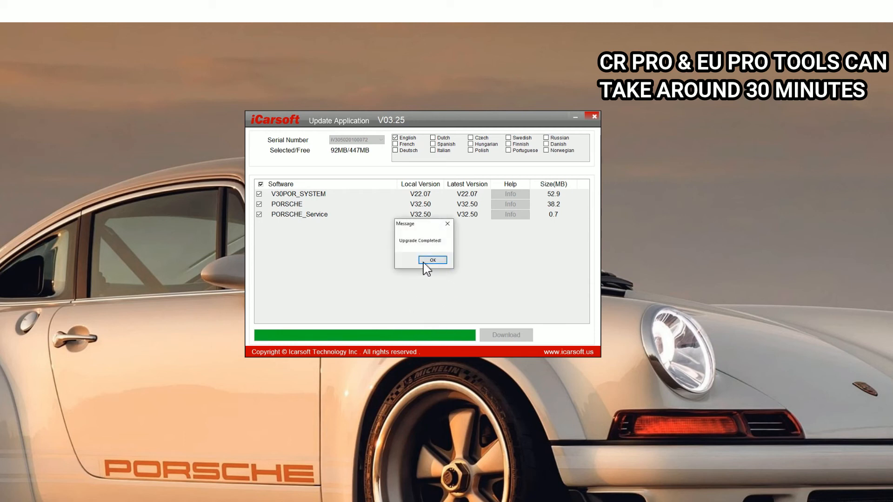
pyautogui.moveTo(406, 257)
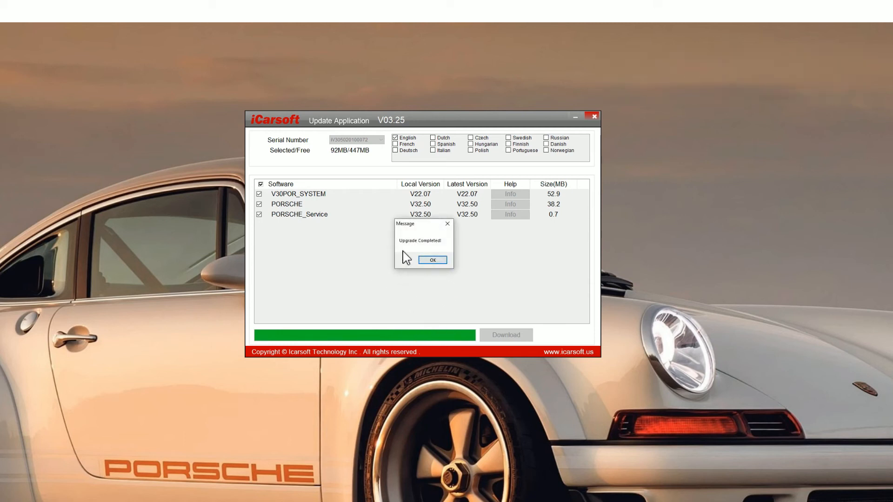
pyautogui.click(432, 259)
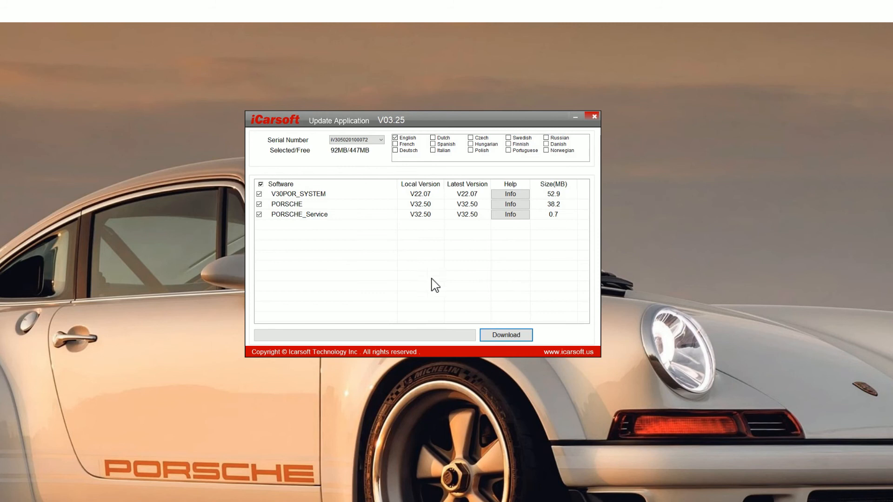
pyautogui.moveTo(481, 249)
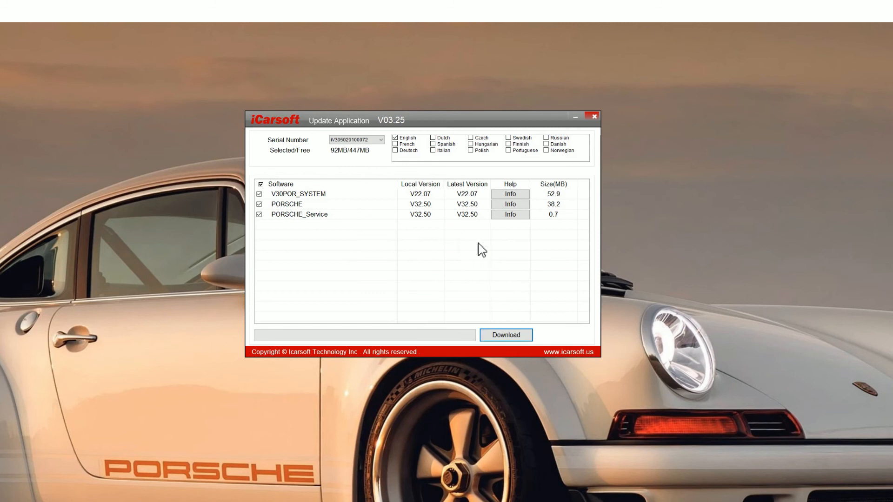
pyautogui.moveTo(479, 160)
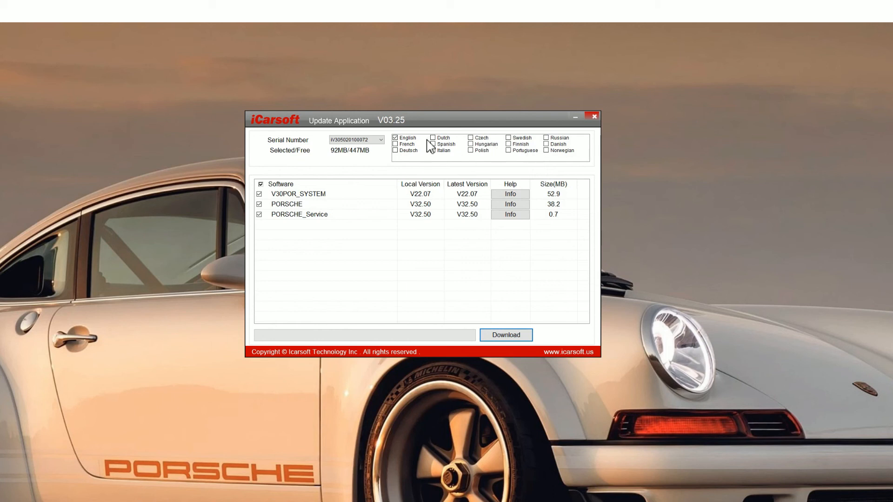
pyautogui.moveTo(526, 121)
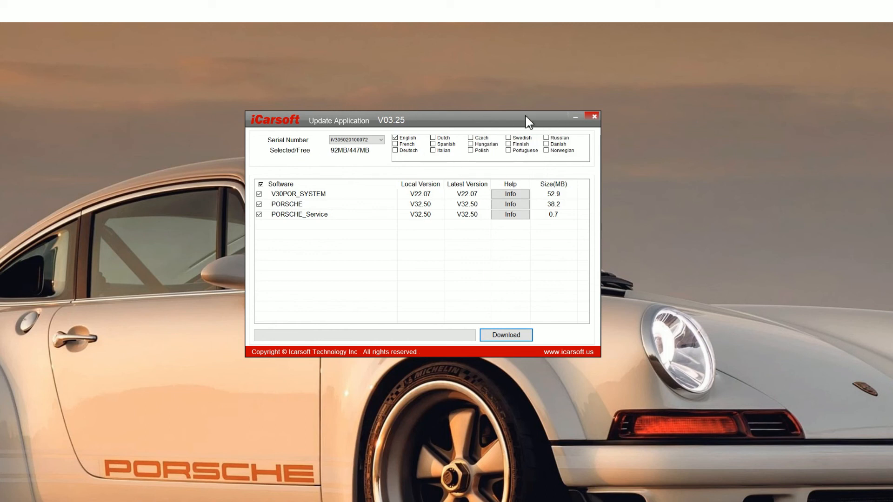
# Close the update application window to bring up the quit confirmation
pyautogui.click(593, 117)
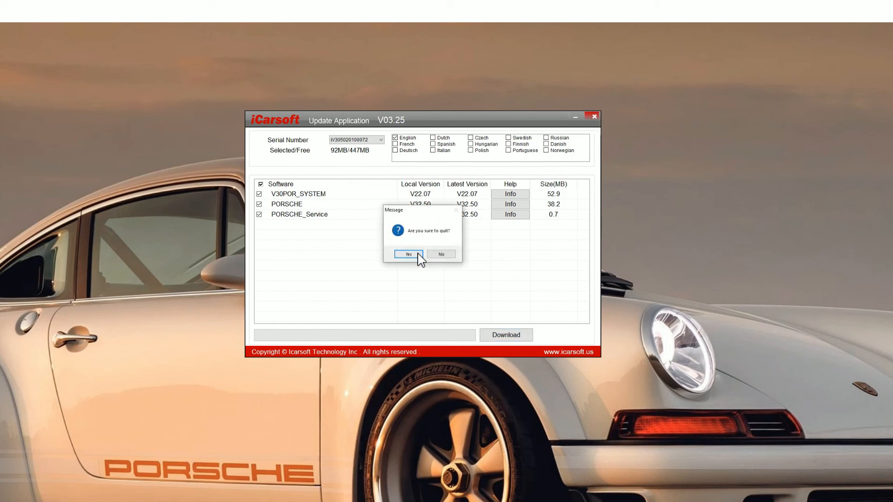